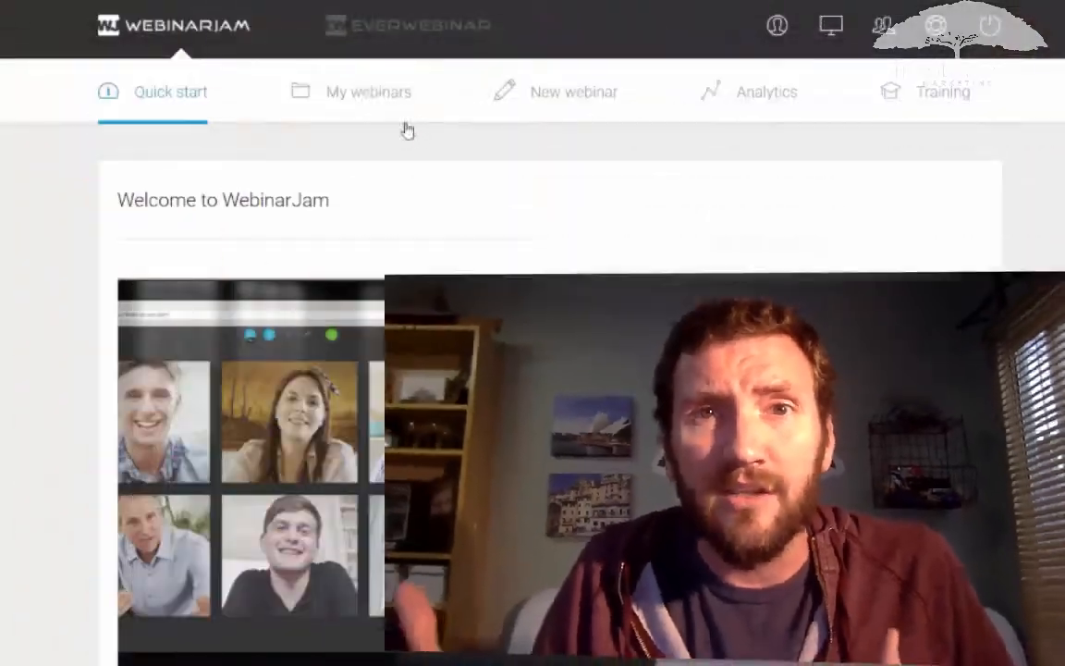
- Show the My webinars list with the TEST webinar at the top
{"action": "left_click", "coordinate": [368, 93]}
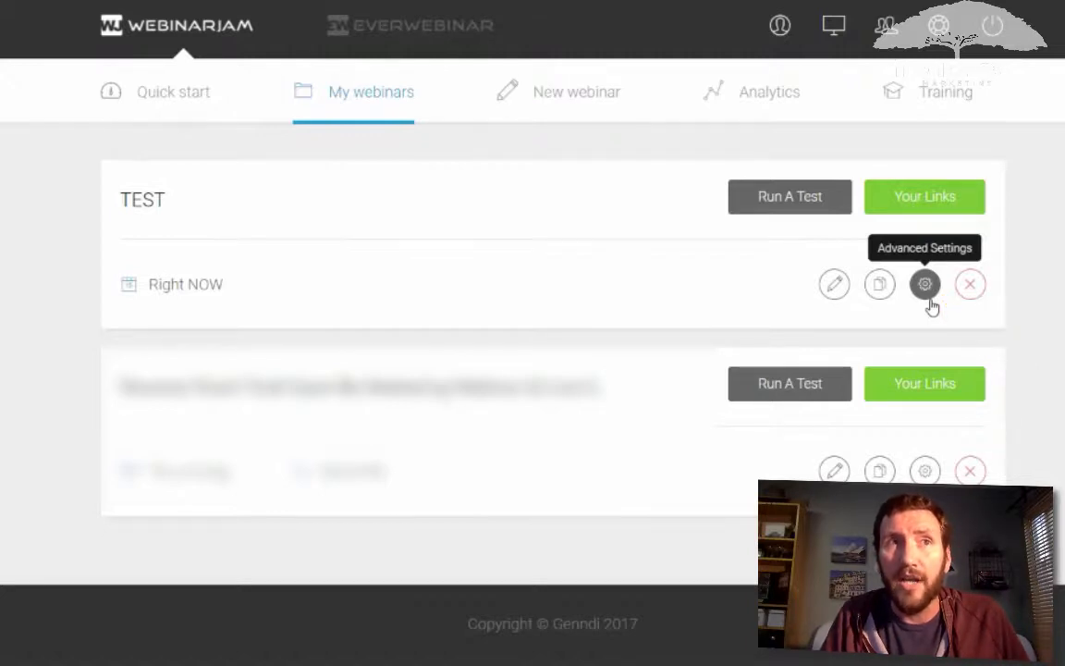
- Choose API custom integrations for the TEST webinar, revealing Member Id, Webicode and API Key
{"action": "left_click", "coordinate": [925, 285]}
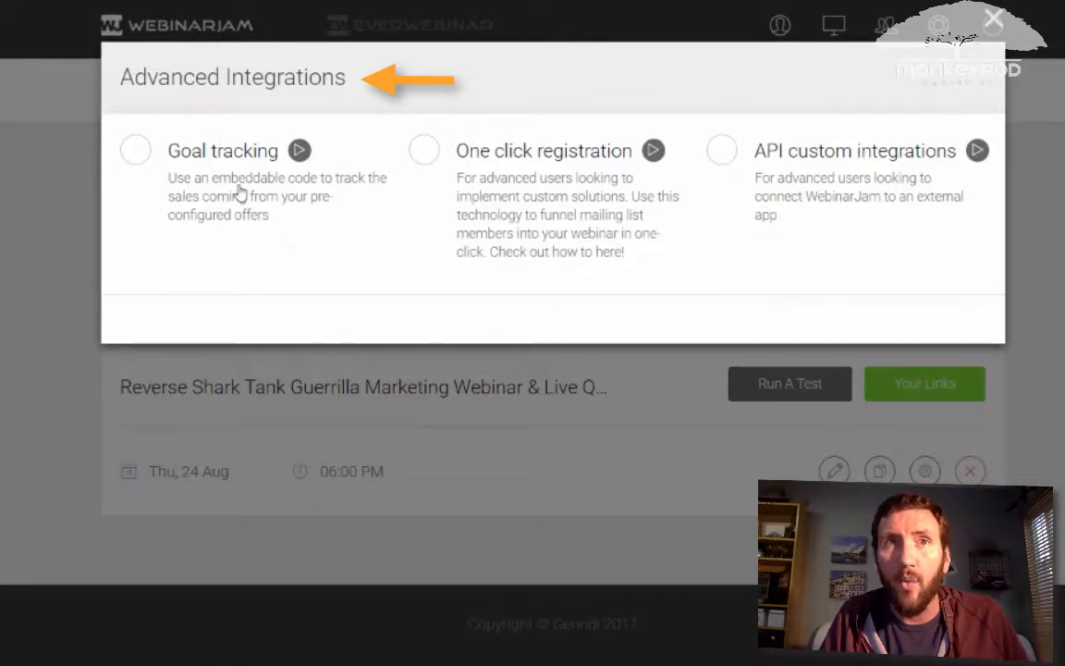
{"action": "left_click", "coordinate": [135, 149]}
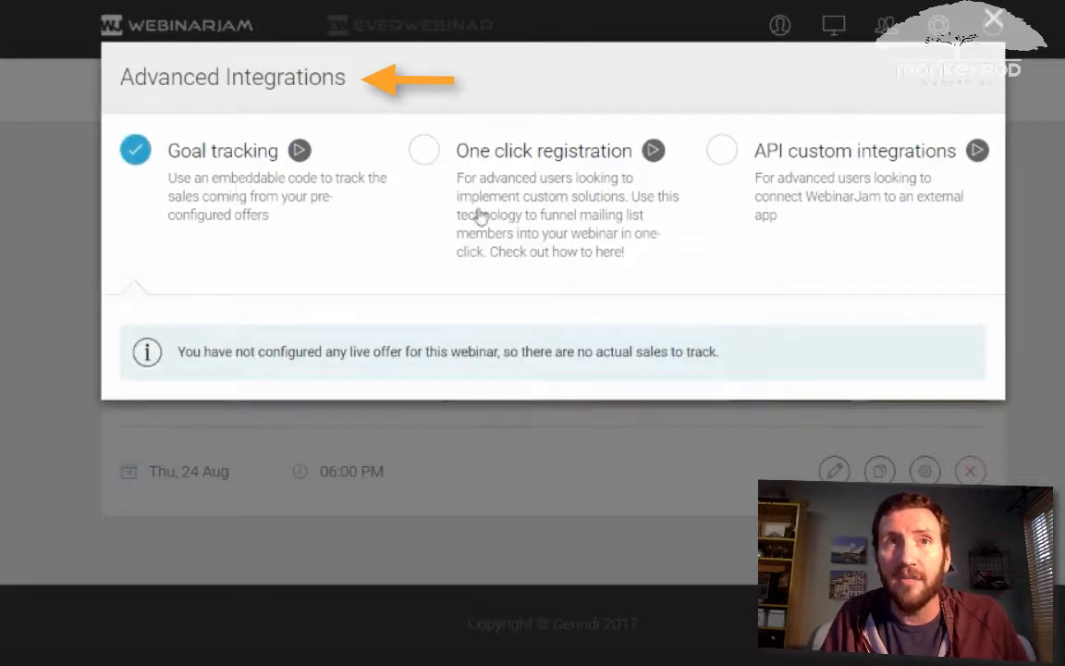
{"action": "left_click", "coordinate": [424, 150]}
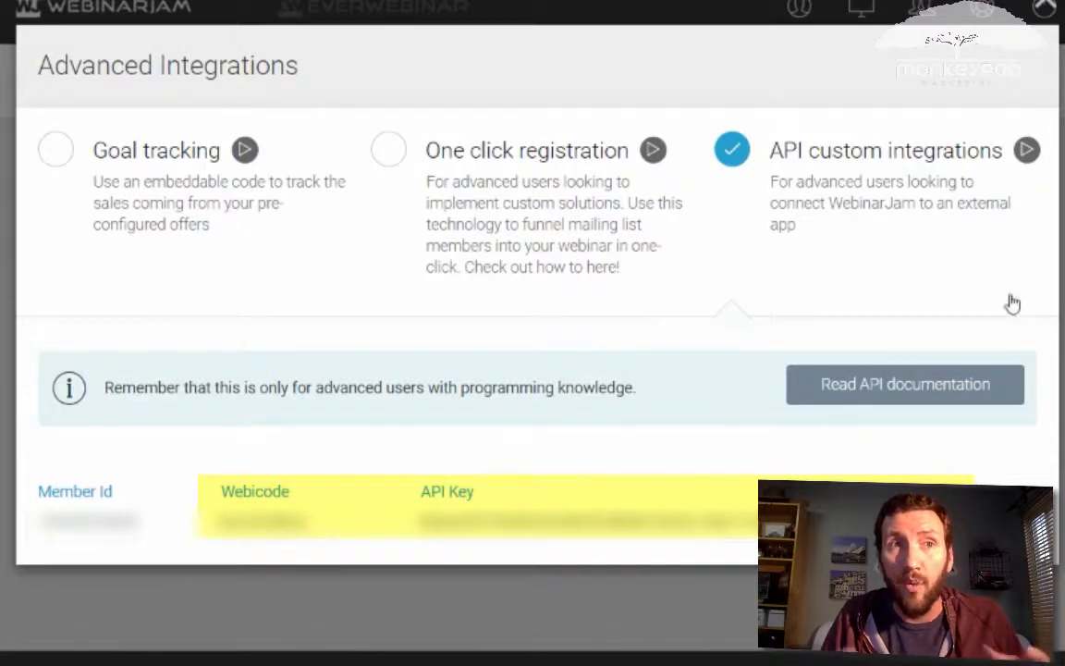
{"action": "mouse_move", "coordinate": [1025, 260]}
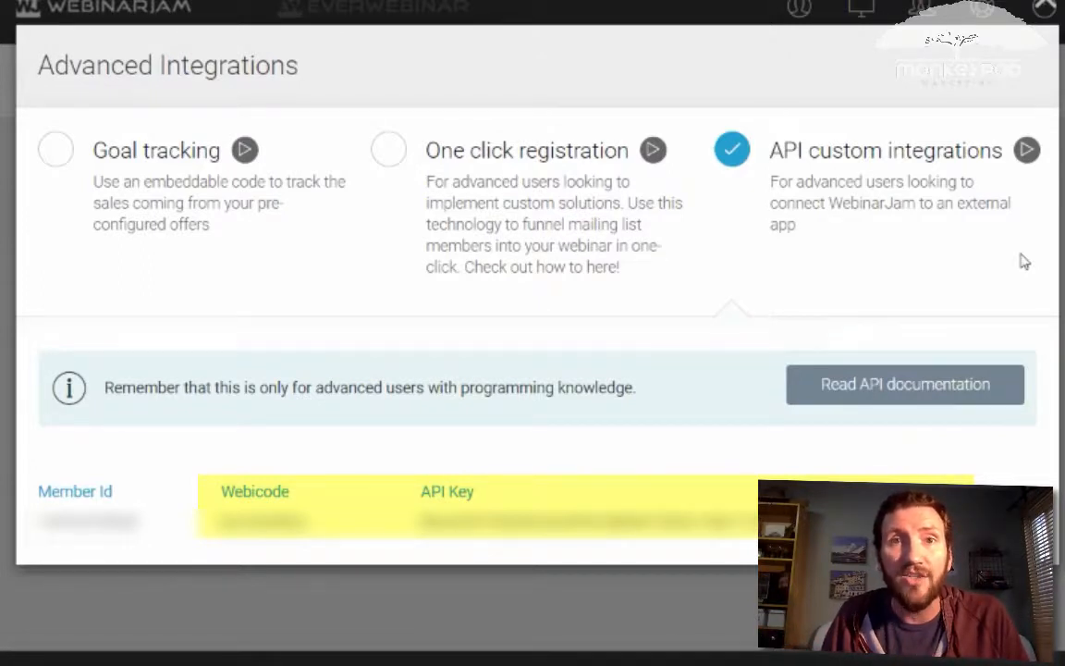
{"action": "mouse_move", "coordinate": [1010, 270]}
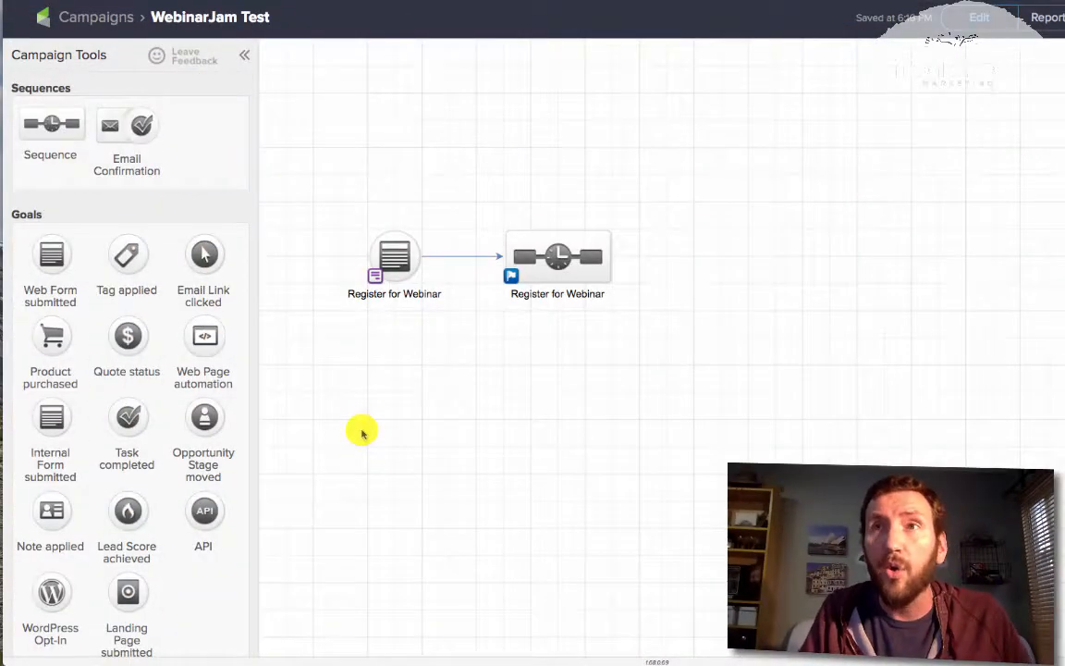
- Select the Register for Webinar form goal, then go into the Register for Webinar sequence
{"action": "left_click", "coordinate": [394, 262]}
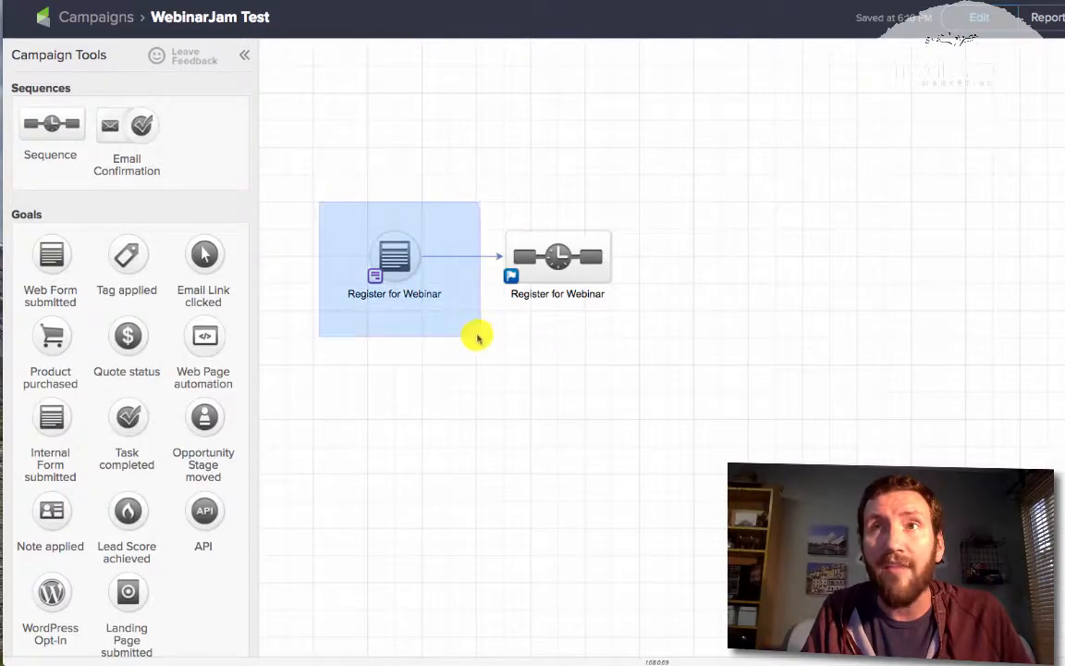
{"action": "left_click", "coordinate": [393, 259]}
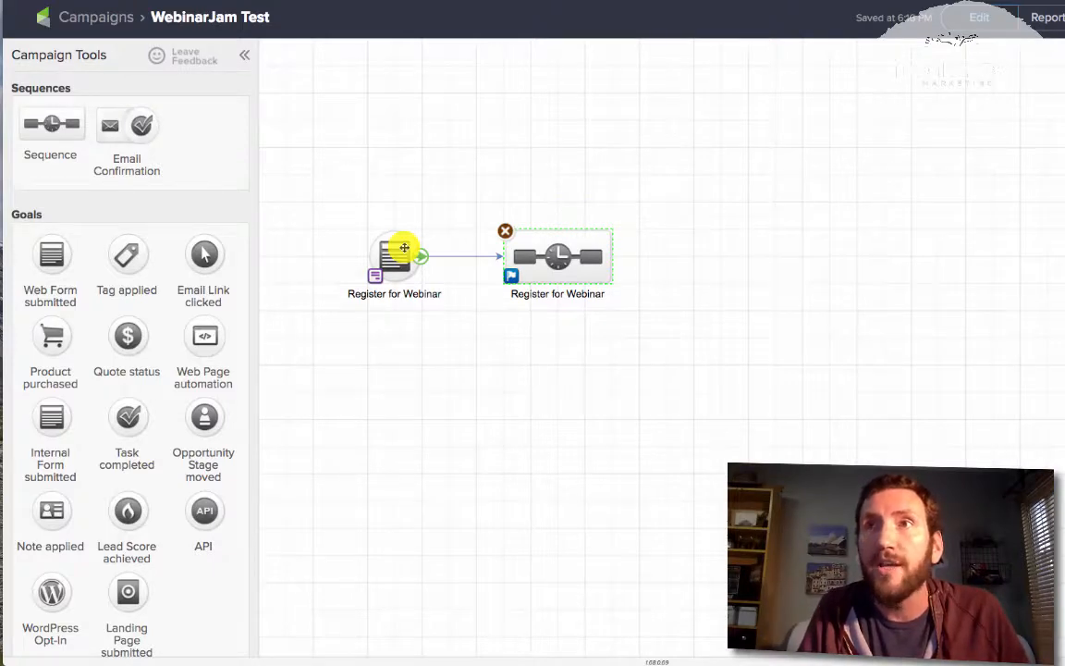
{"action": "double_click", "coordinate": [393, 255]}
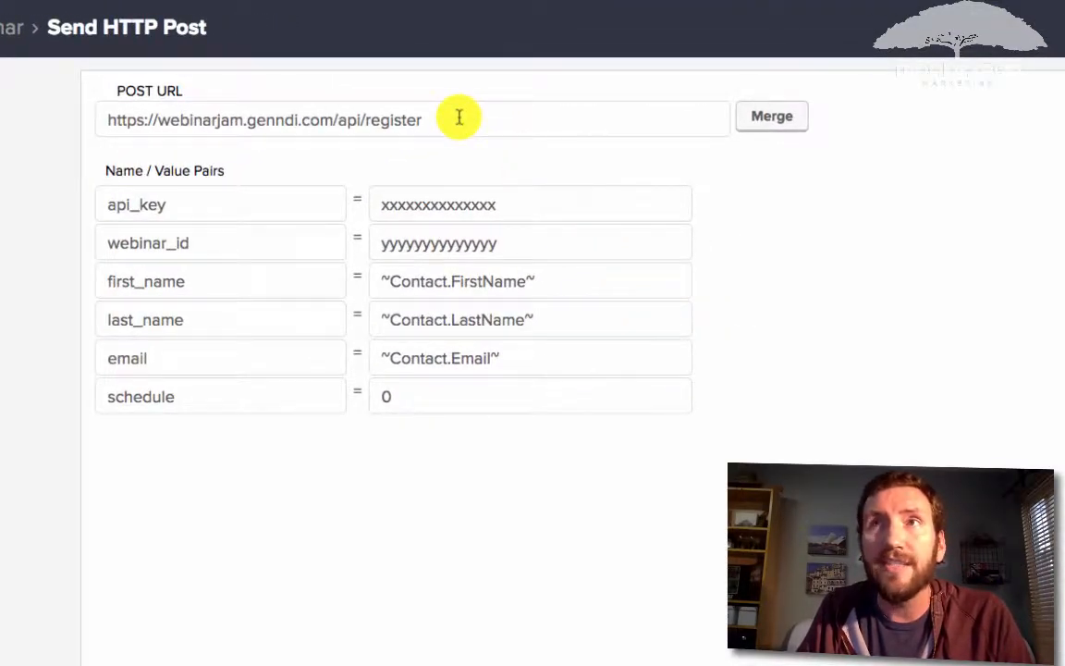
{"action": "mouse_move", "coordinate": [74, 119]}
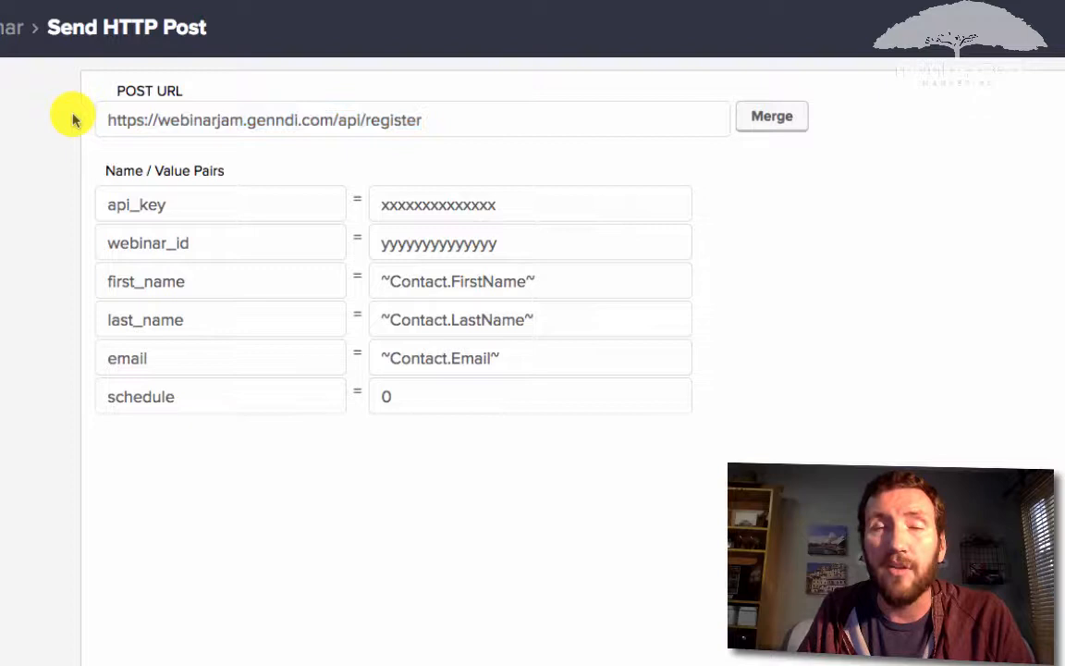
{"action": "mouse_move", "coordinate": [148, 173]}
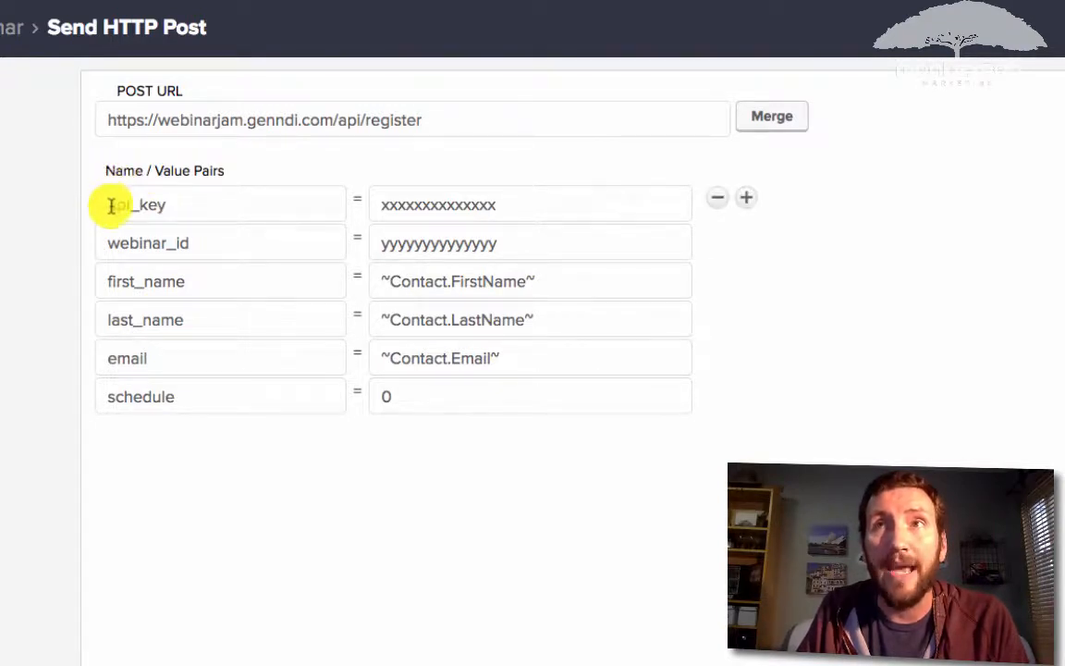
{"action": "mouse_move", "coordinate": [415, 204]}
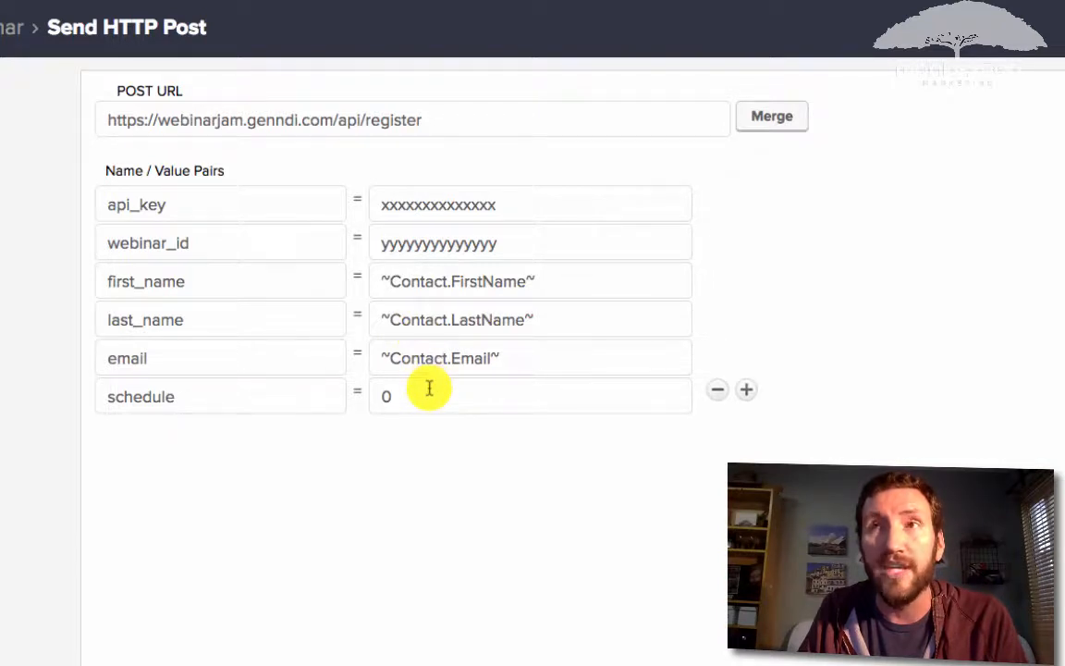
{"action": "mouse_move", "coordinate": [300, 244]}
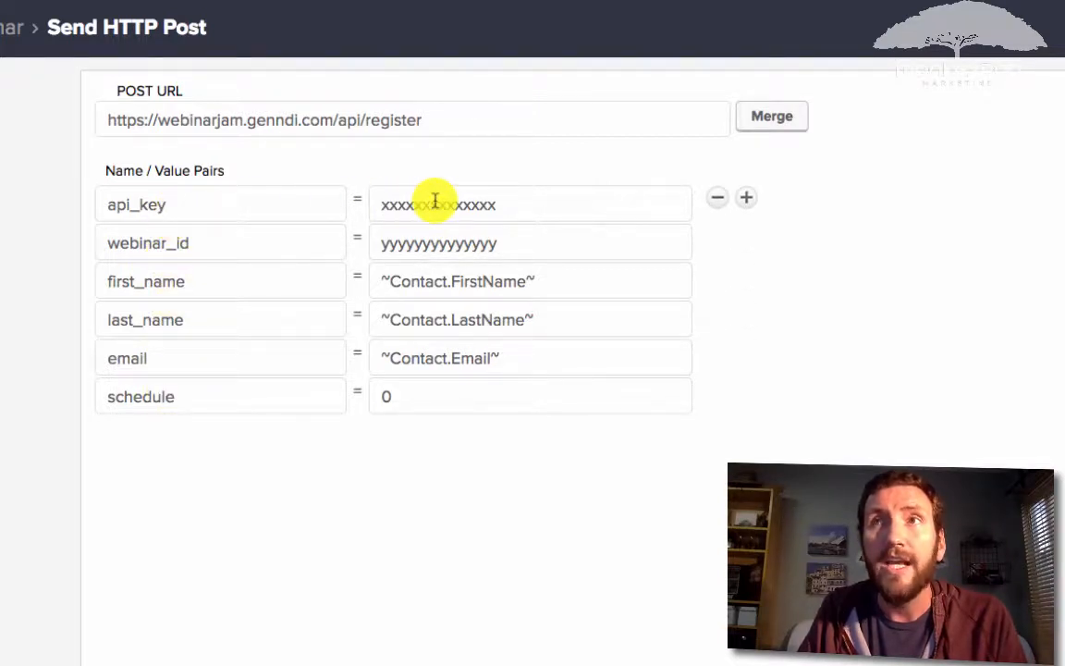
{"action": "mouse_move", "coordinate": [451, 396]}
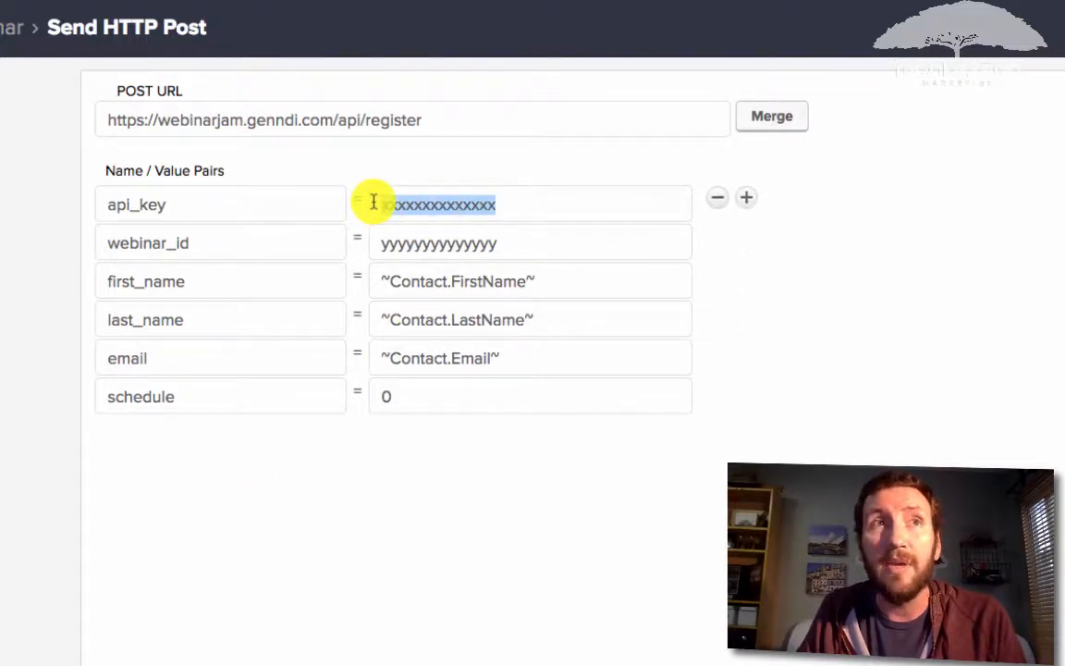
{"action": "left_click", "coordinate": [528, 203]}
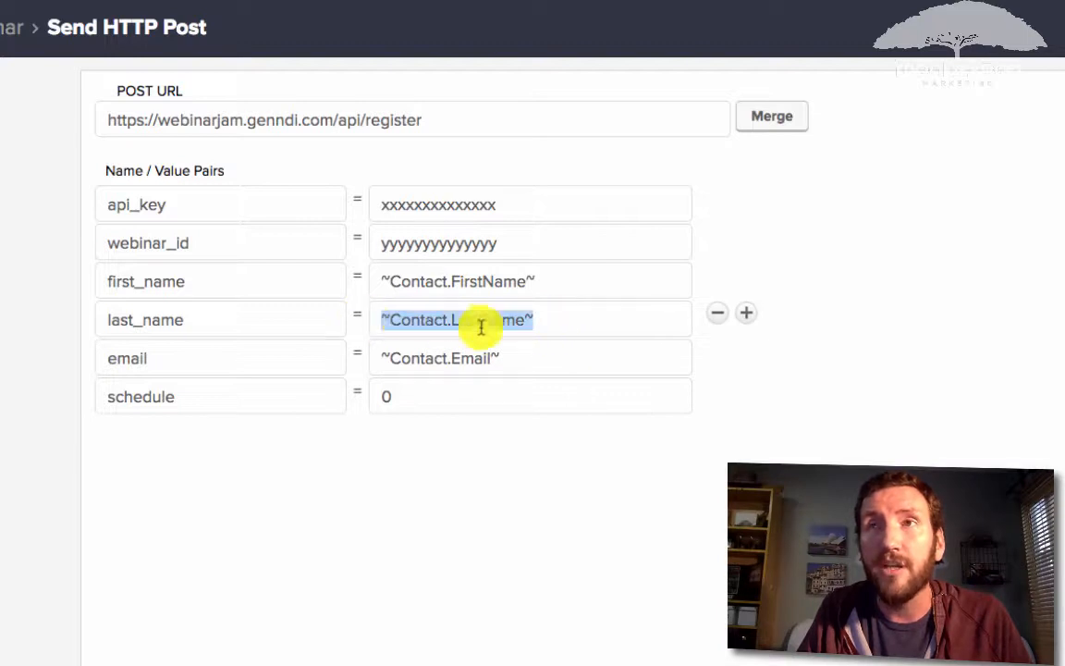
{"action": "left_click", "coordinate": [481, 318]}
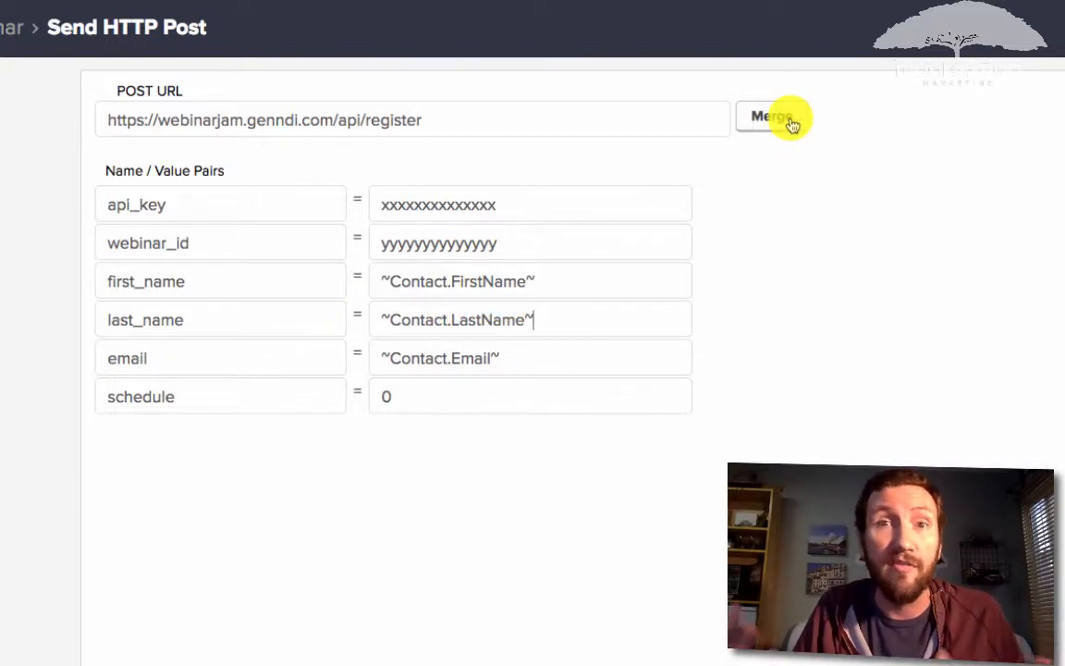
{"action": "mouse_move", "coordinate": [477, 359]}
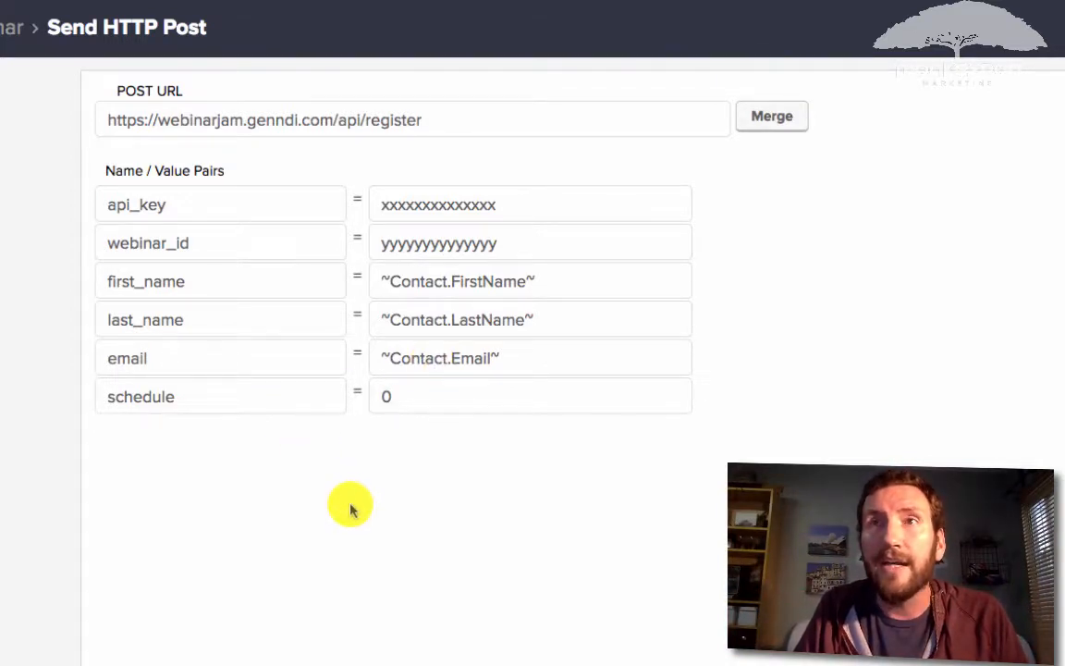
{"action": "mouse_move", "coordinate": [425, 411]}
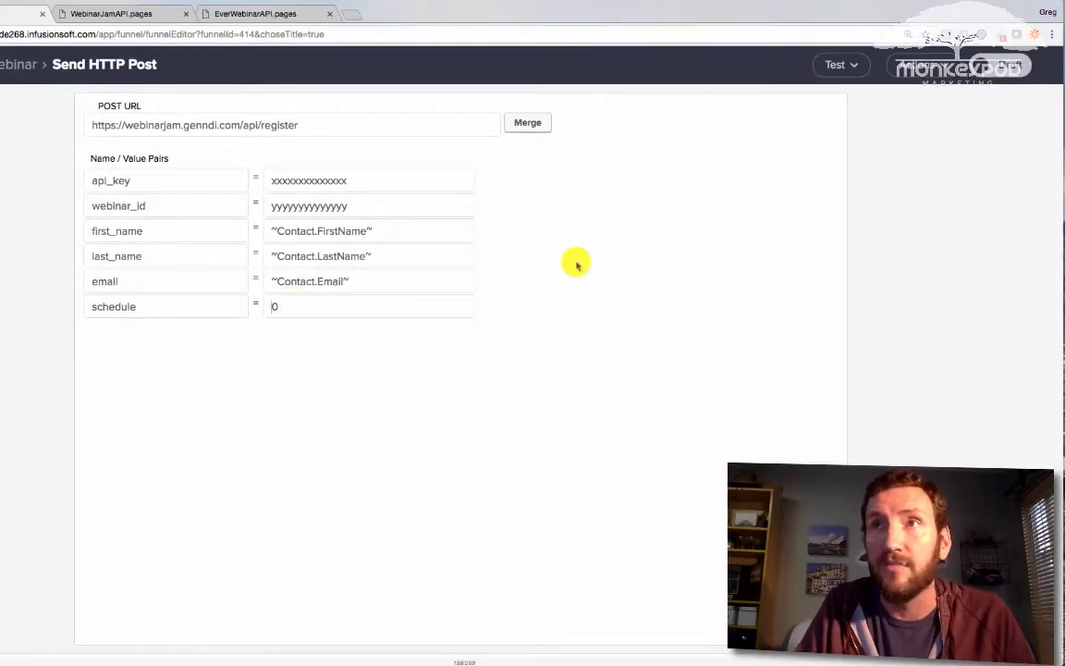
{"action": "mouse_move", "coordinate": [913, 126]}
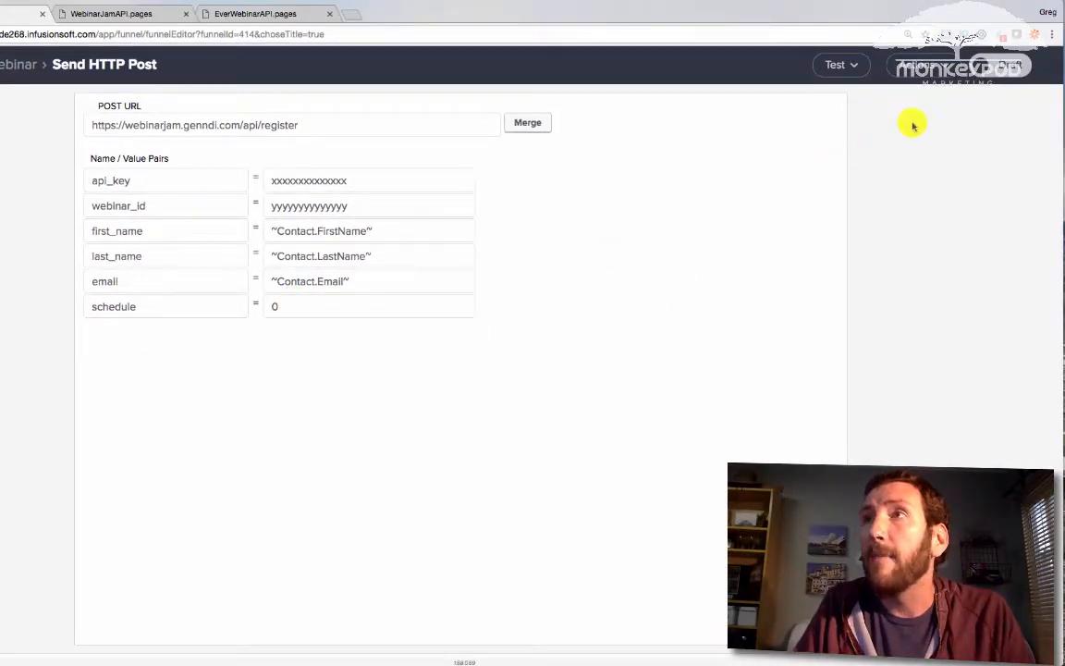
{"action": "mouse_move", "coordinate": [44, 78]}
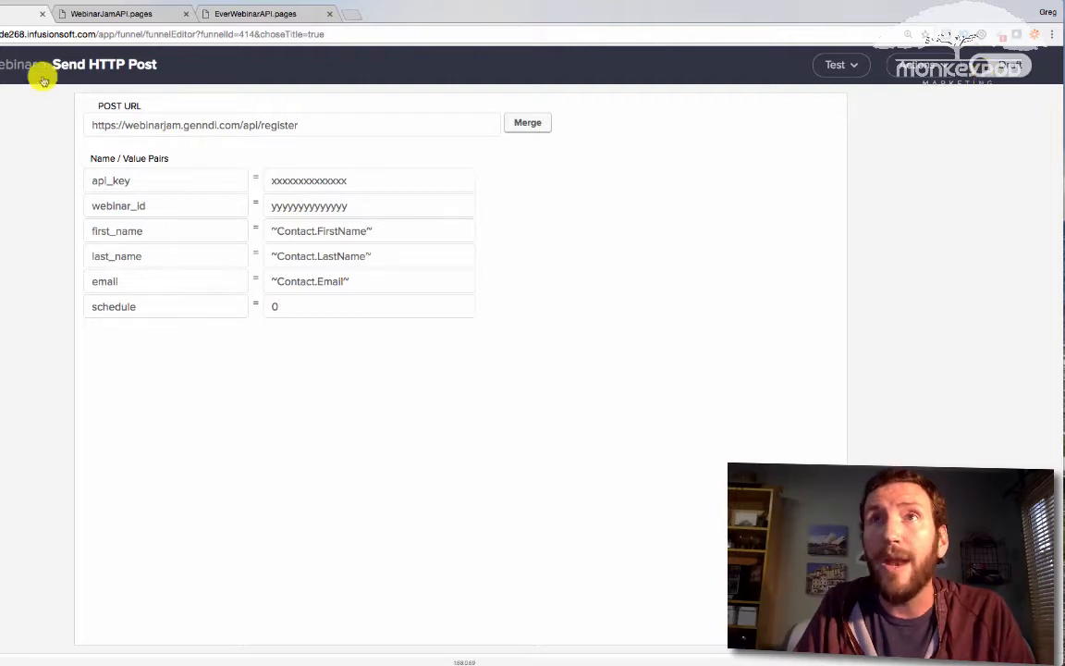